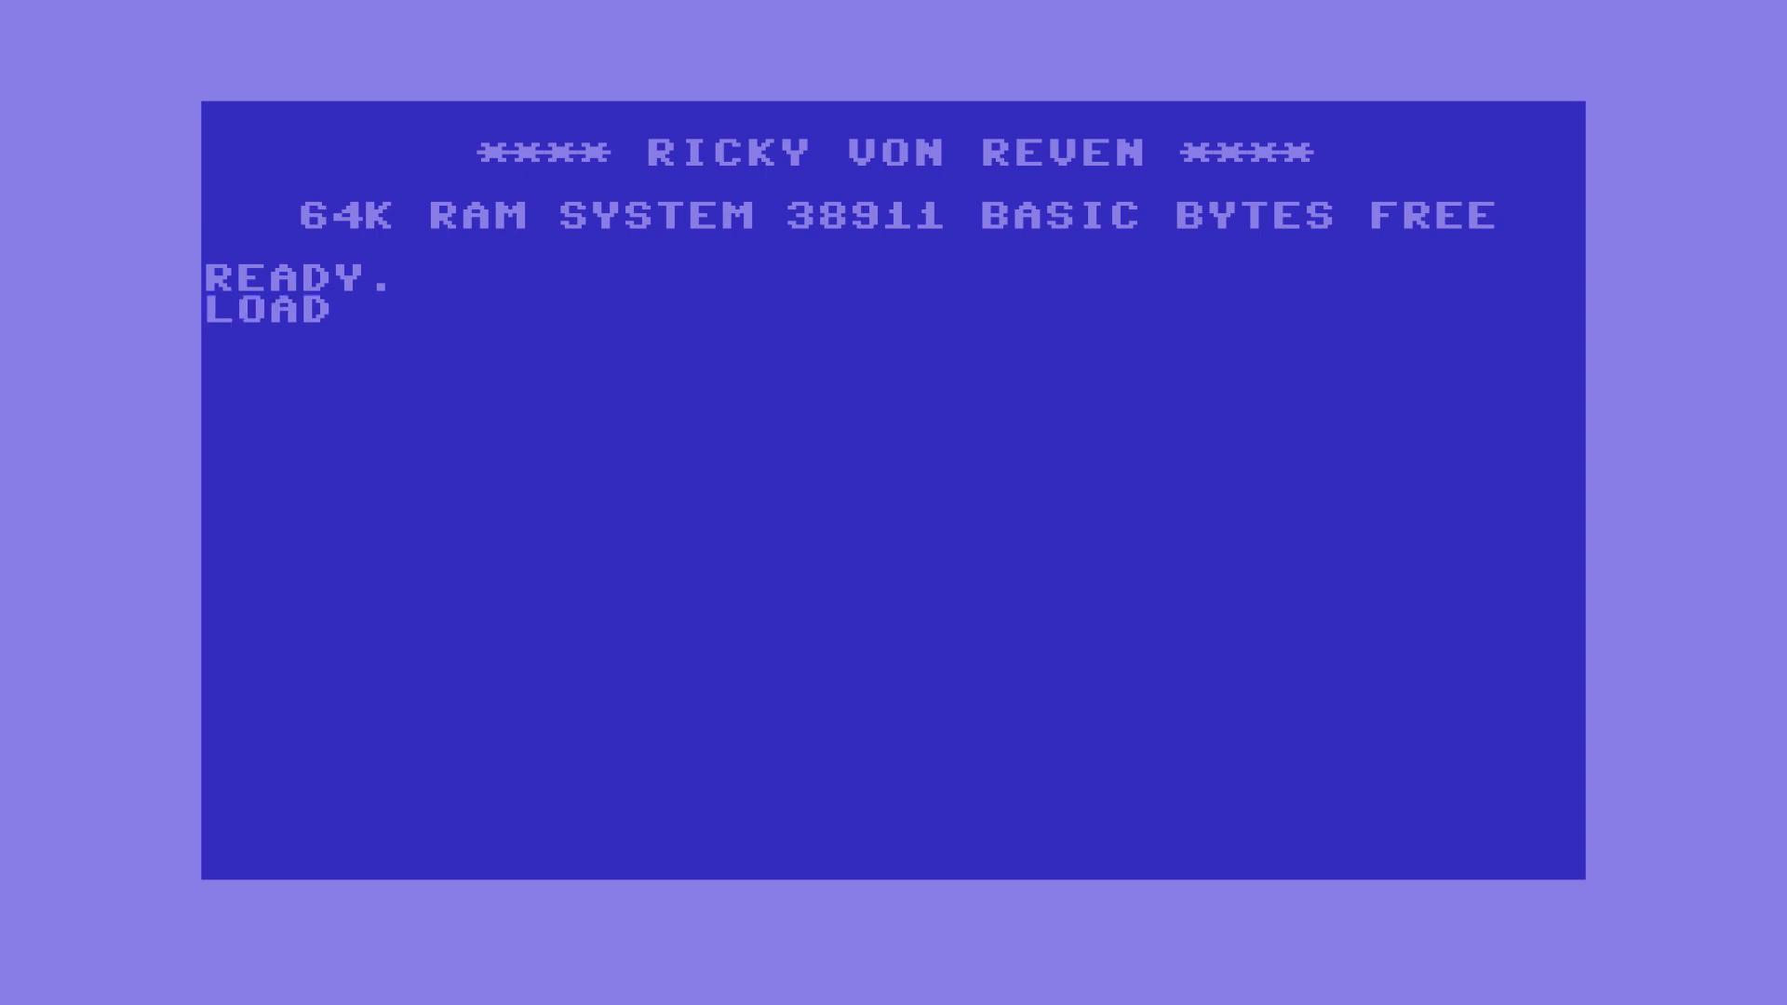
Enter LOAD GEN5 NIGHT VISION SCOPE, which returns an illegal device number error.
text(GEN5 NIGHT VISION)
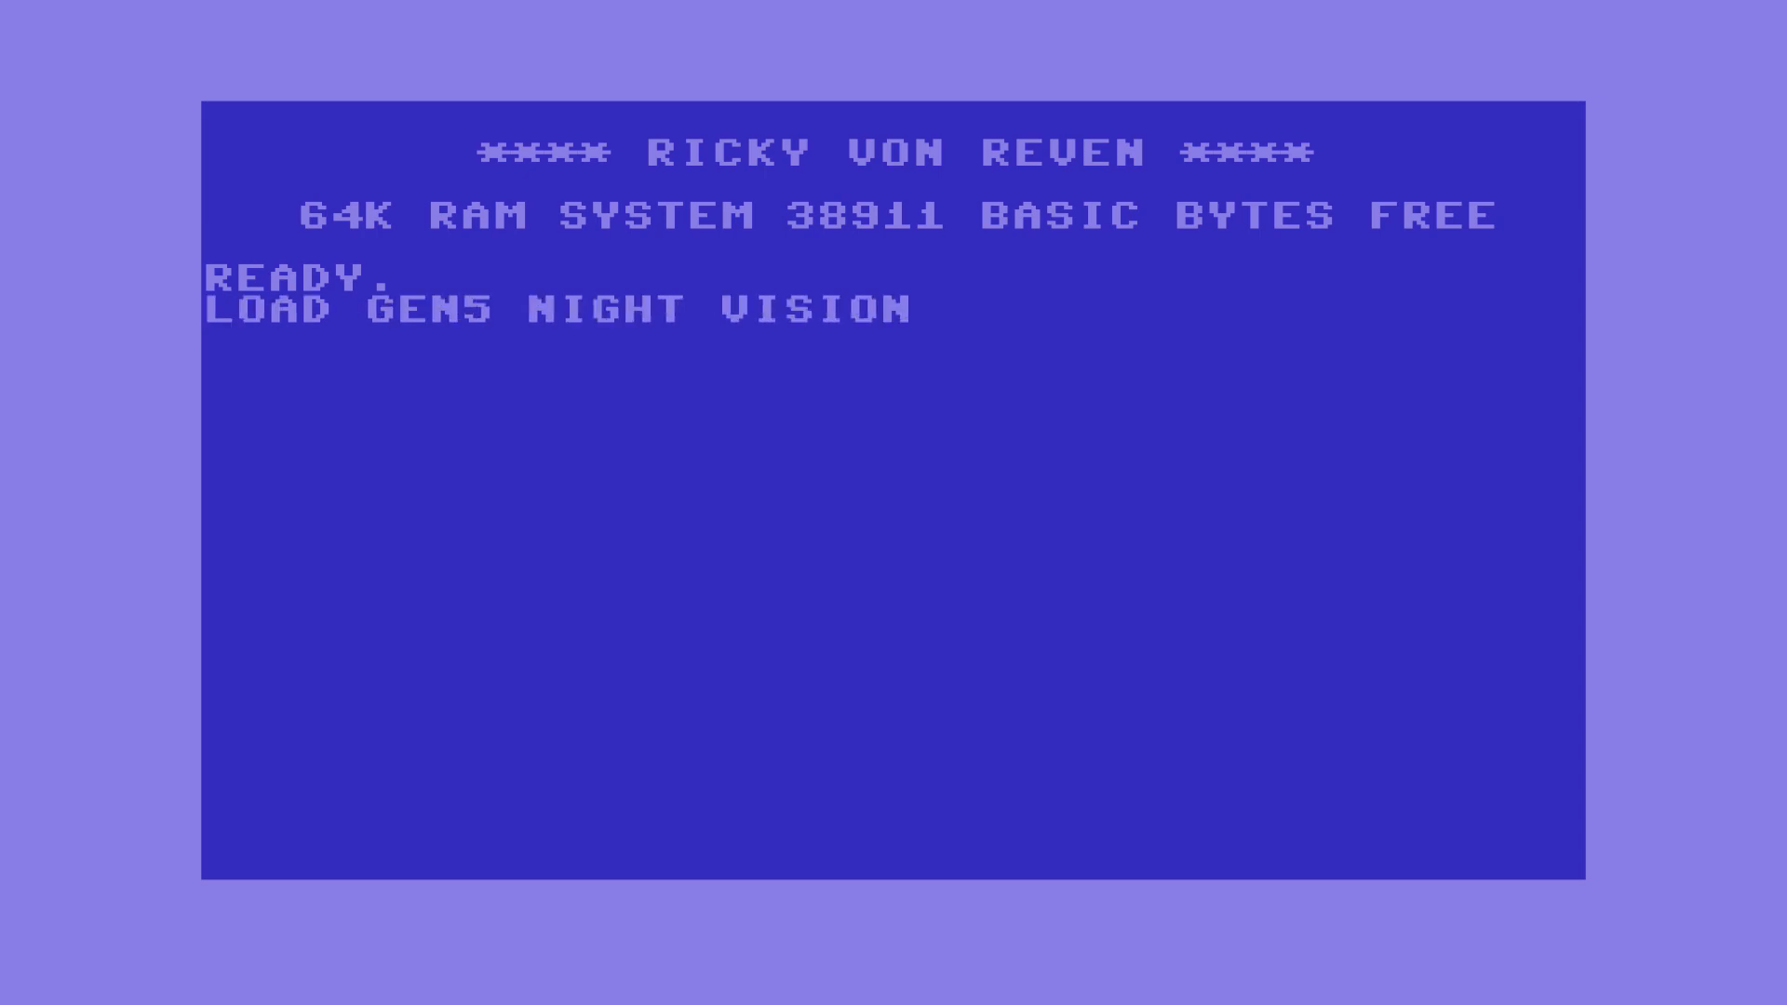
text(SCOPE)
text(LOAD BEST NIGHT VIS)
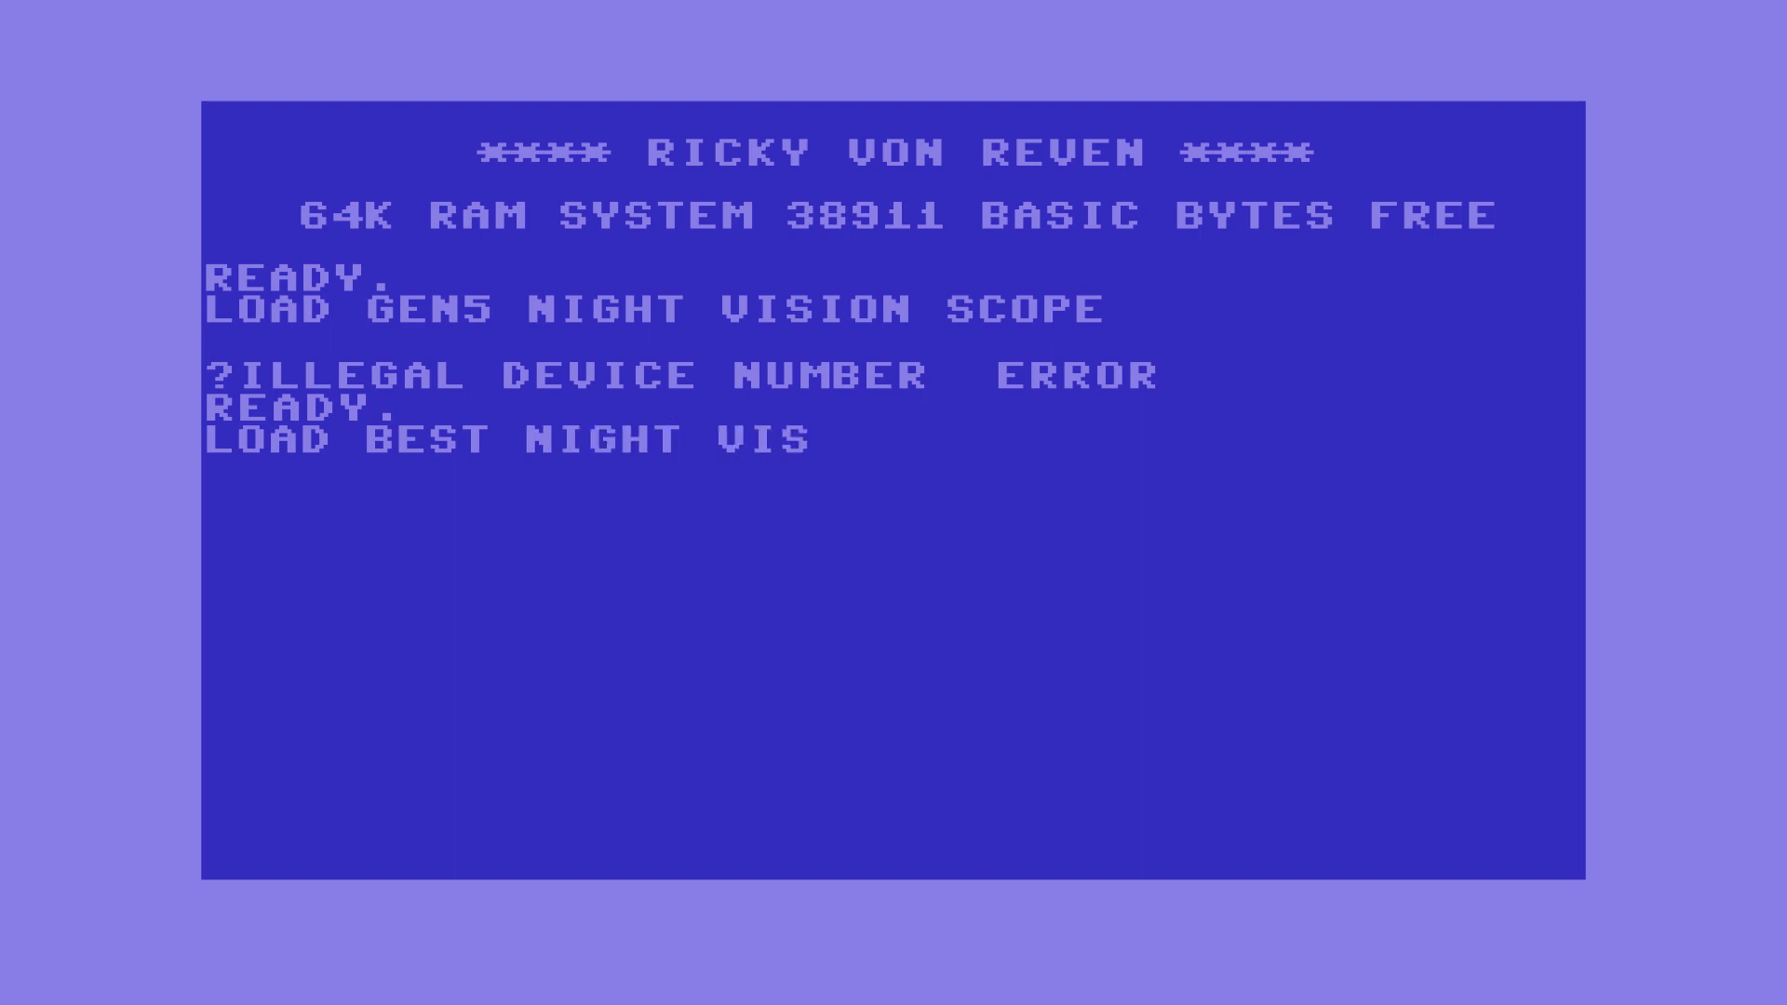
Run LOAD BEST NIGHT VISION, getting a syntax error, then enter YOU ARE AN ASSHOLE.
key(Return)
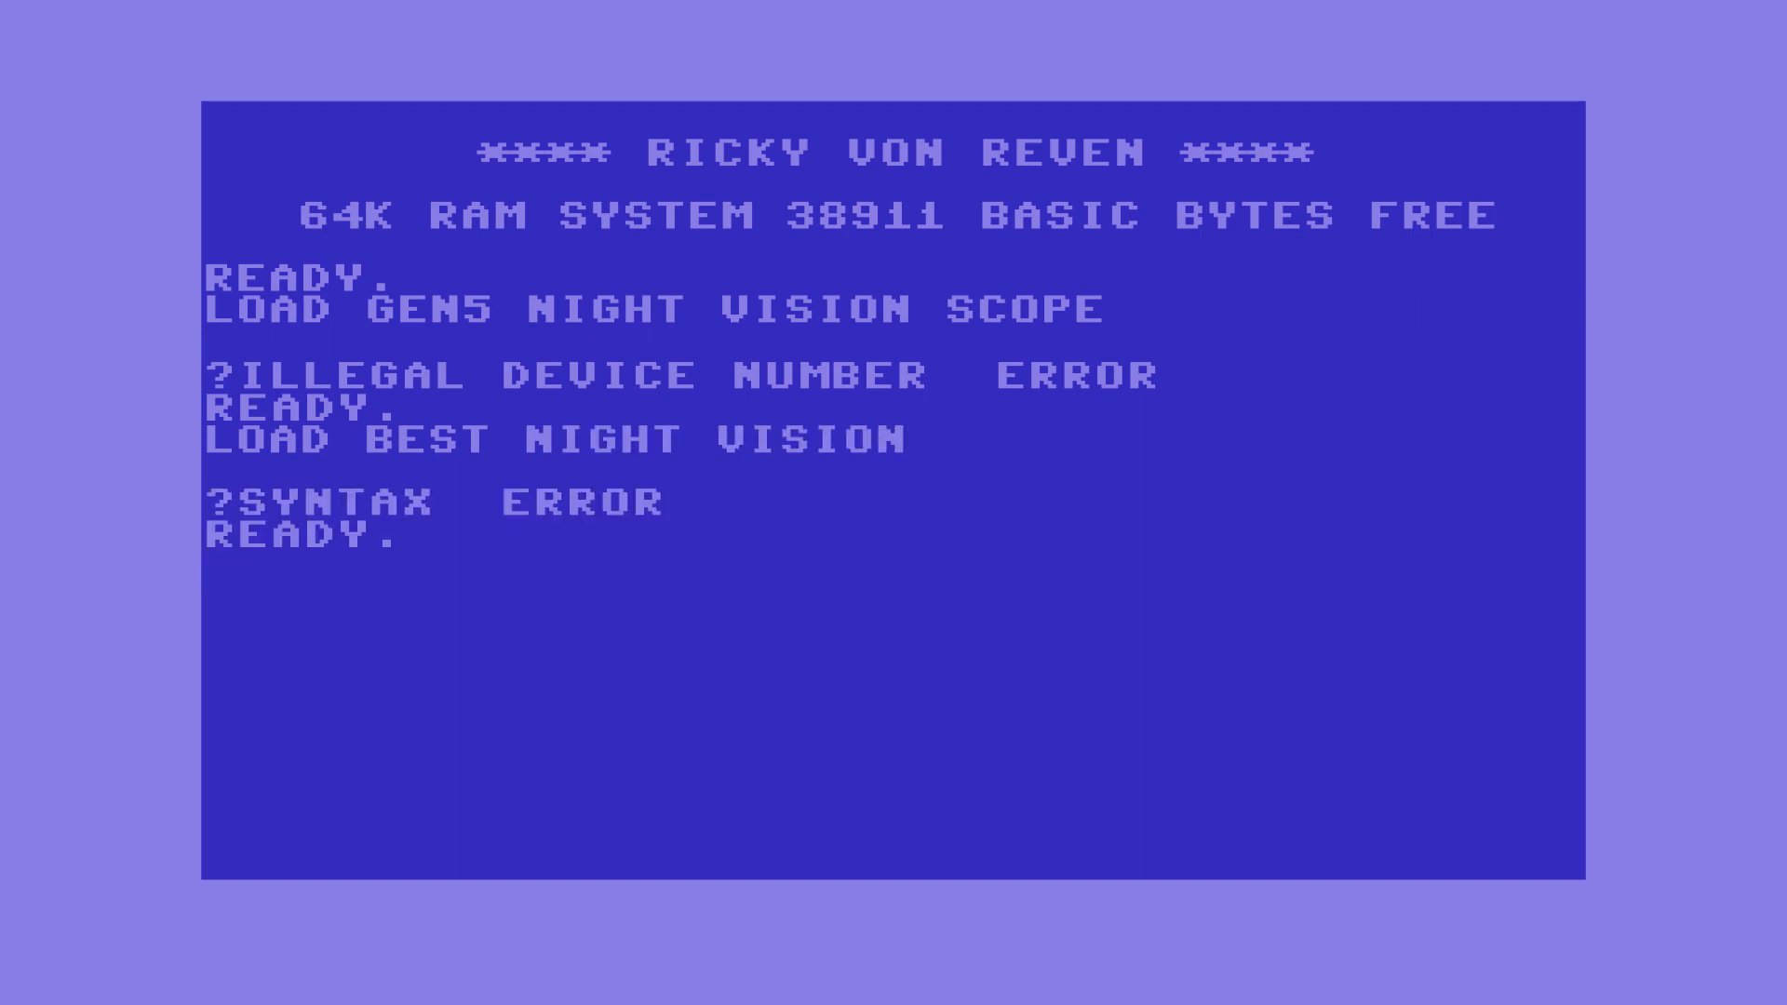
text(YOU ARE AN ASSHOLE)
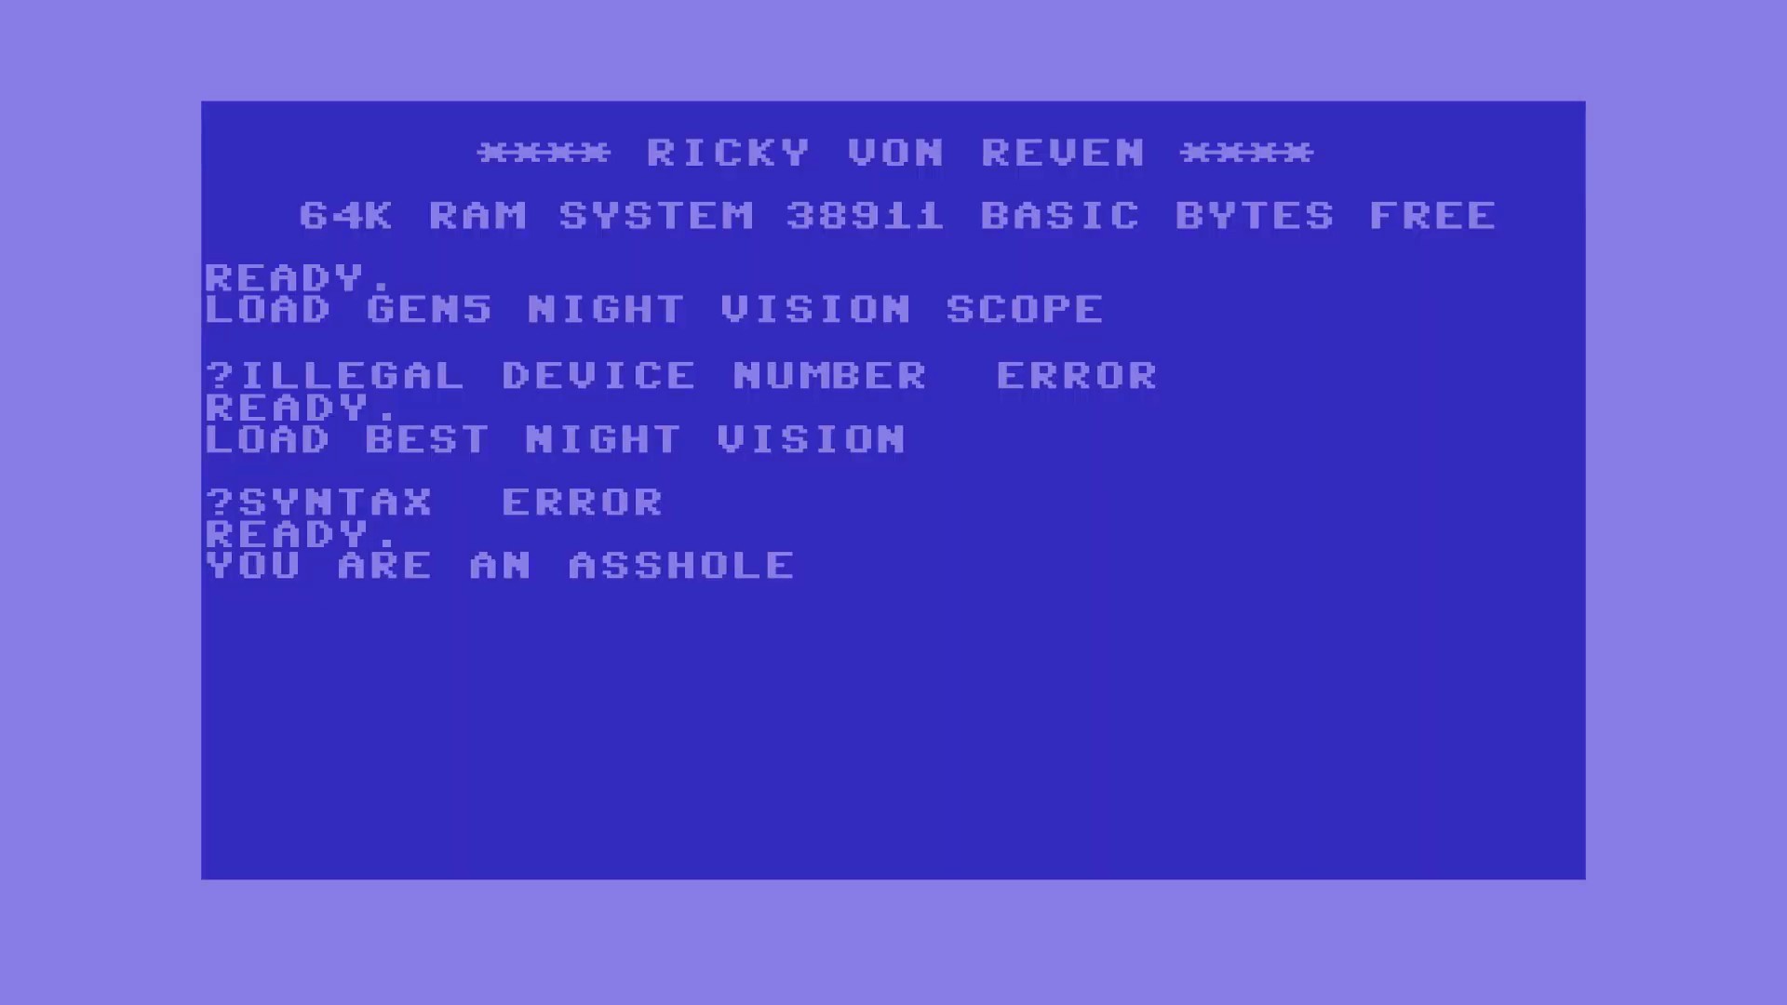